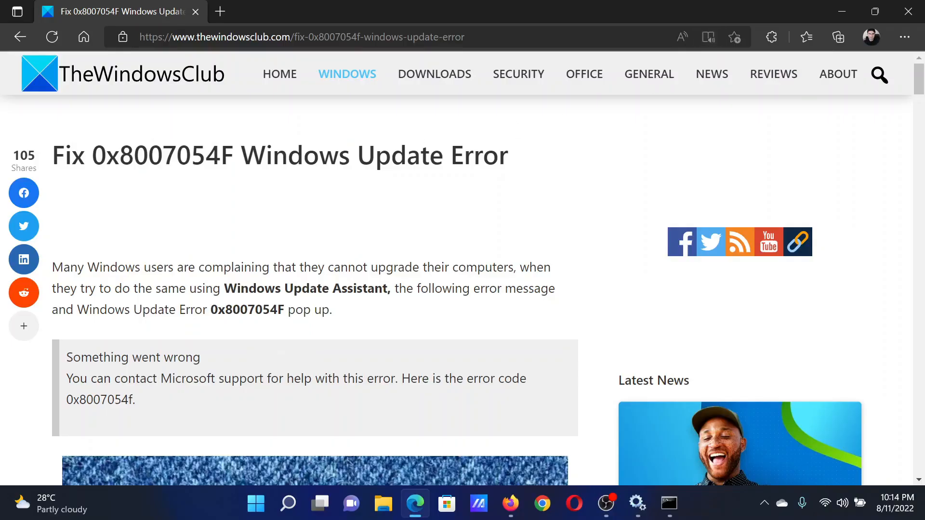
Step: Scroll the article to the numbered solutions and highlight the first item, Run Windows Update Troubleshooter
{"action": "left_click_drag", "start_coordinate": [93, 155], "coordinate": [176, 155]}
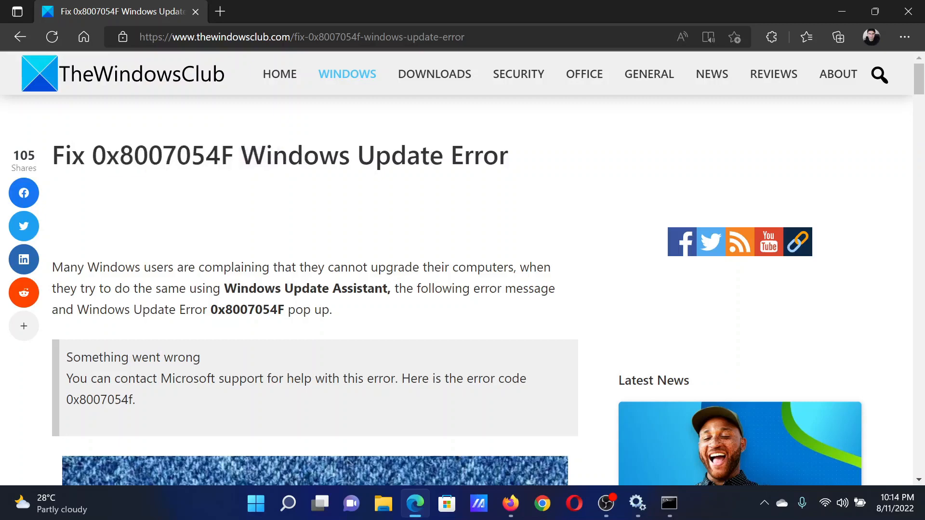
{"action": "scroll", "scroll_direction": "down", "scroll_amount": 3}
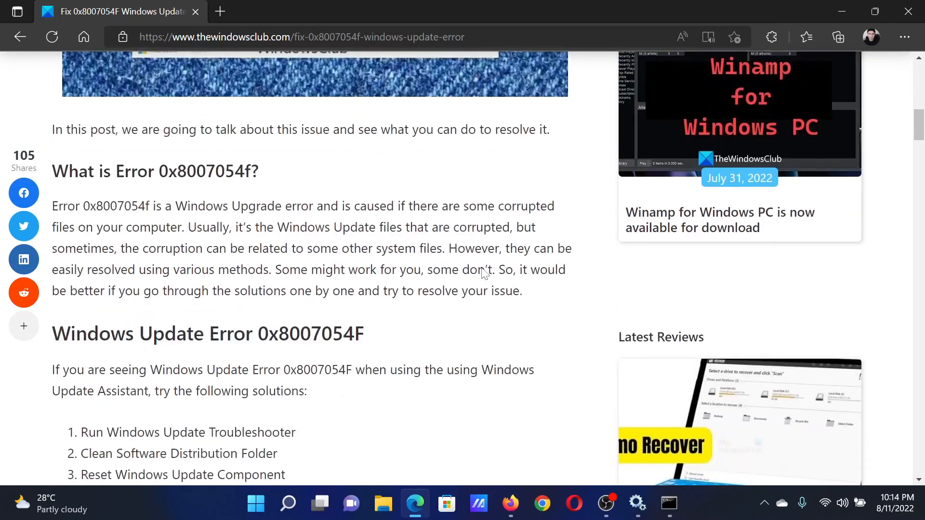
{"action": "scroll", "scroll_direction": "down", "scroll_amount": 3}
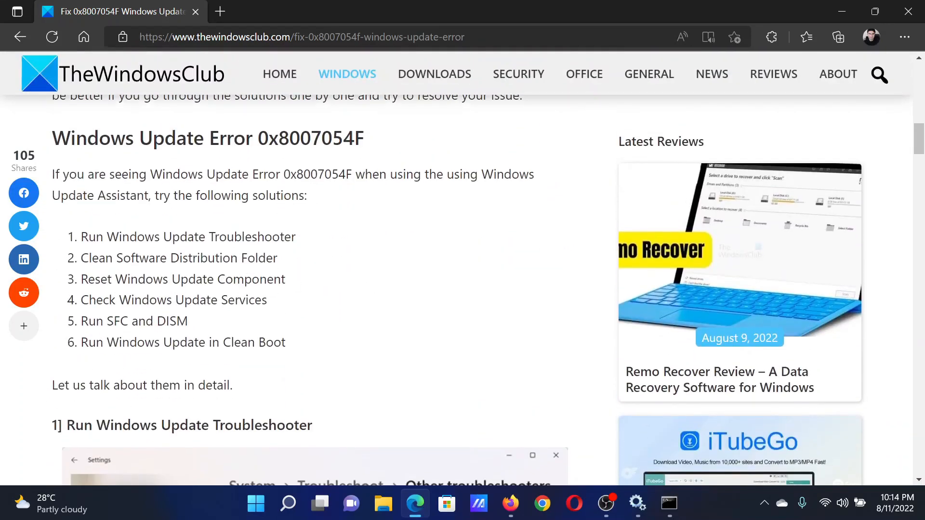
{"action": "left_click_drag", "start_coordinate": [88, 237], "coordinate": [265, 237]}
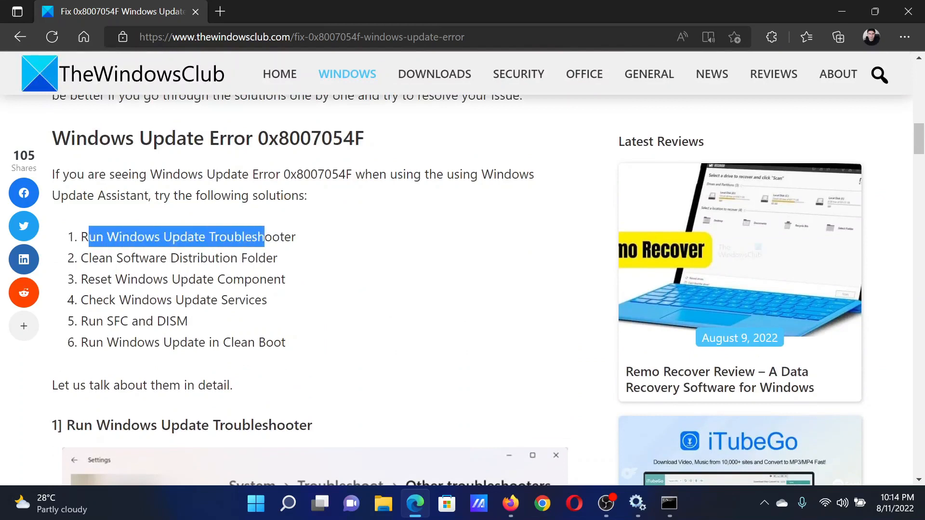
{"action": "left_click", "coordinate": [362, 393]}
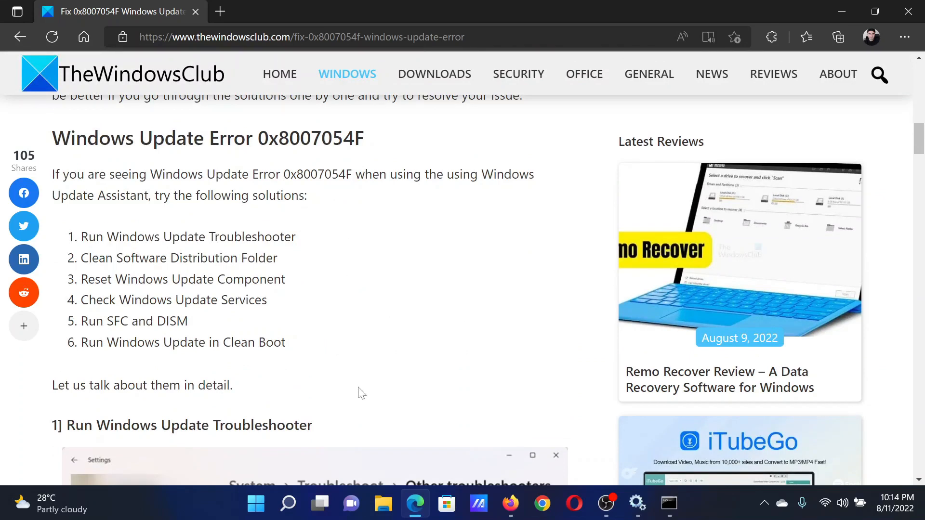
{"action": "right_click", "coordinate": [256, 503]}
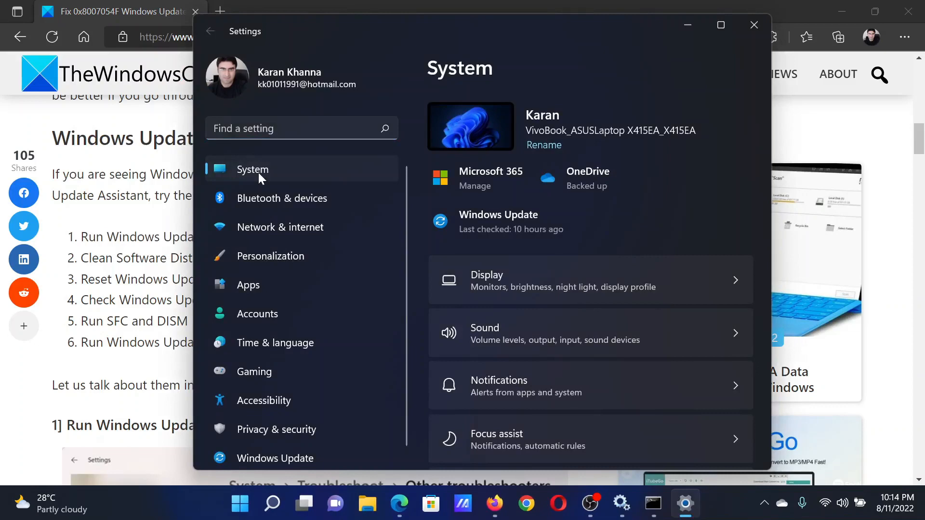
Step: Go to System > Troubleshoot > Other troubleshooters and run the Windows Update troubleshooter
{"action": "scroll", "scroll_direction": "down", "scroll_amount": 3}
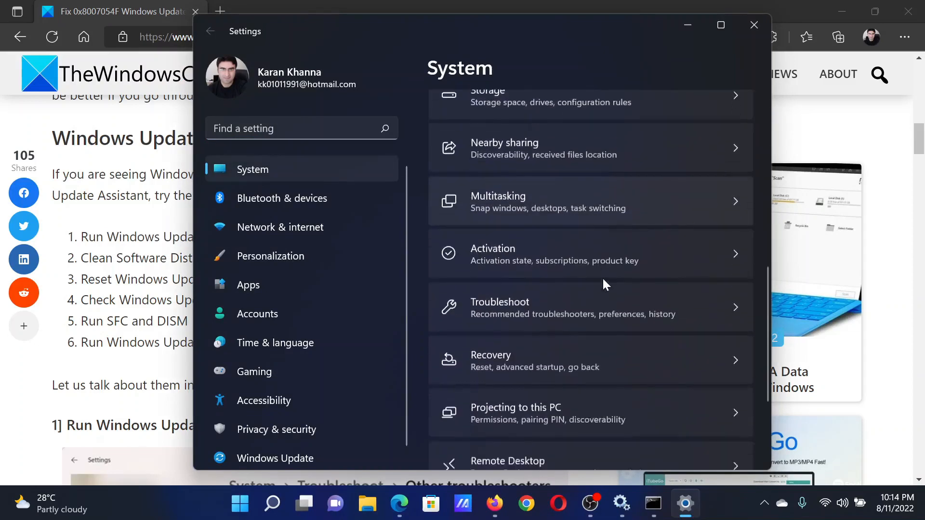
{"action": "left_click", "coordinate": [500, 306]}
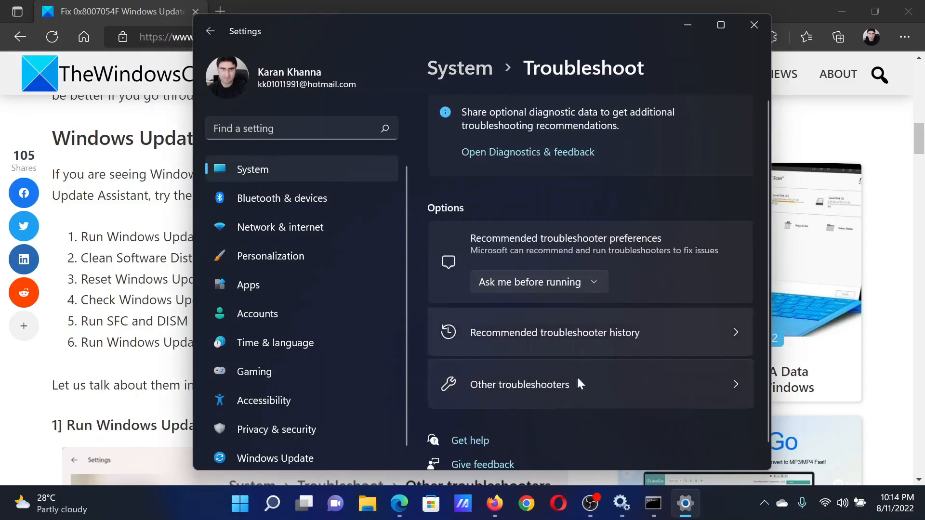
{"action": "left_click", "coordinate": [519, 384]}
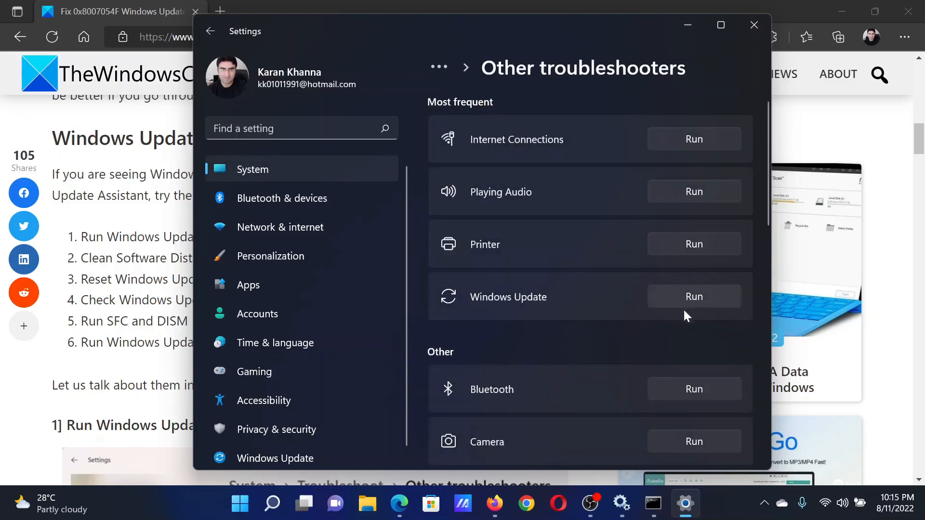
{"action": "left_click", "coordinate": [753, 25]}
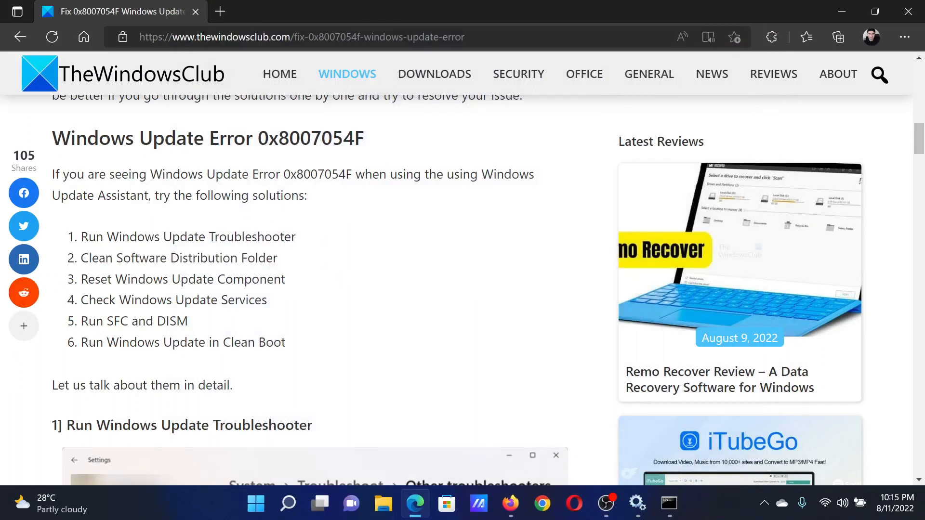
Step: Highlight Reset Windows Update Component, then scroll down to the FixWin catroot2 section
{"action": "left_click_drag", "start_coordinate": [85, 280], "coordinate": [200, 279]}
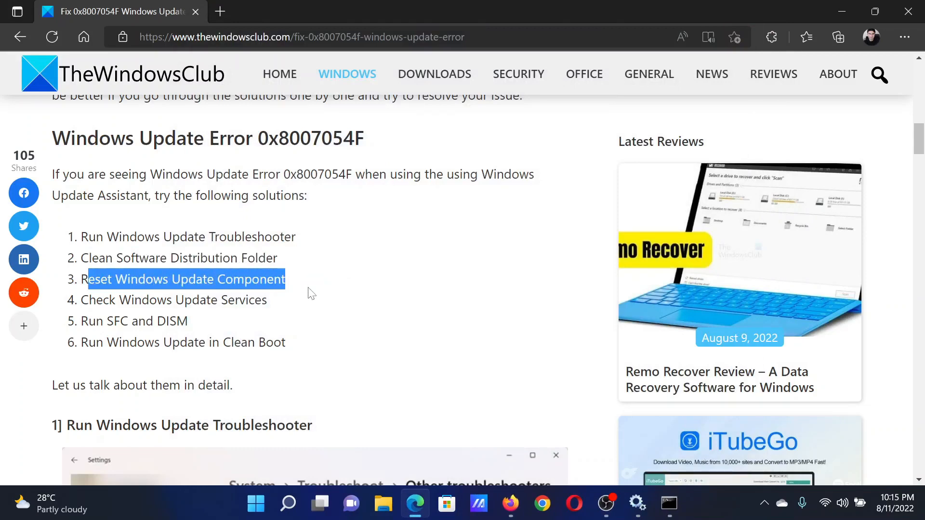
{"action": "scroll", "scroll_direction": "down", "scroll_amount": 3}
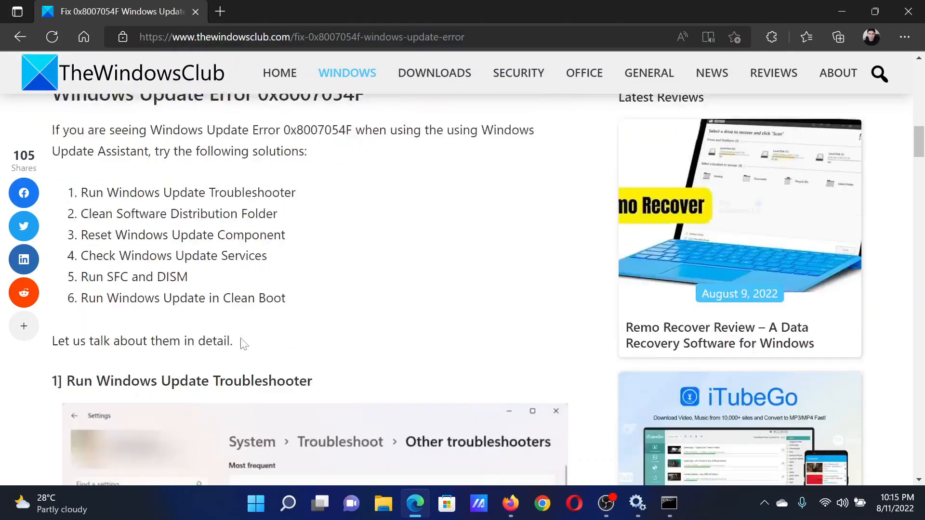
{"action": "scroll", "scroll_direction": "down", "scroll_amount": 3}
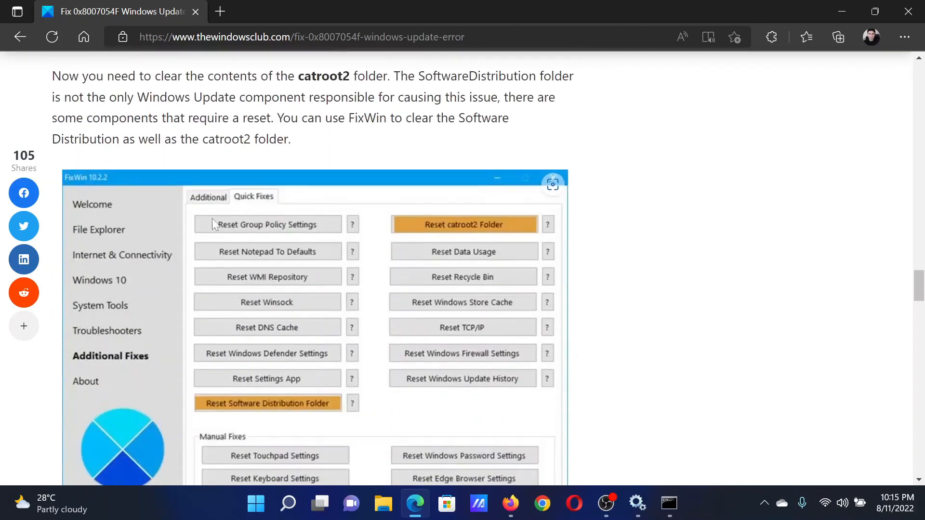
{"action": "mouse_move", "coordinate": [75, 177]}
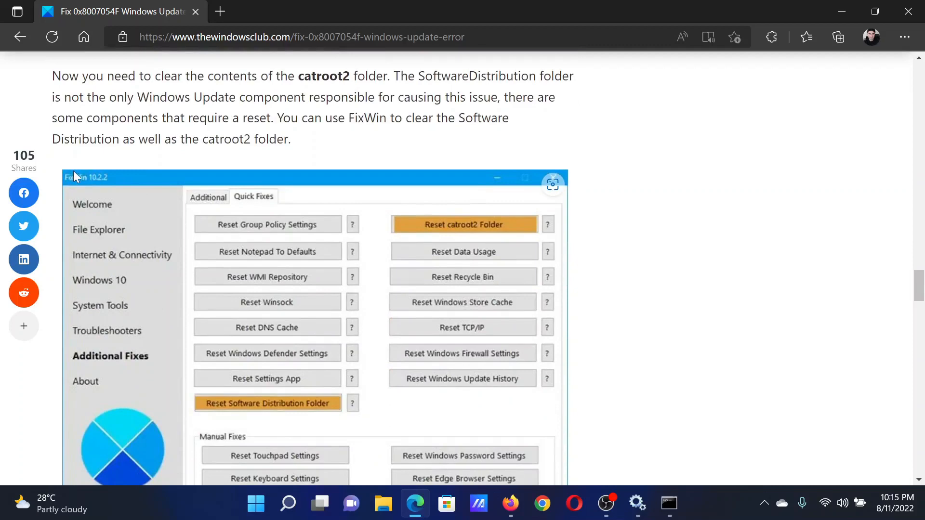
{"action": "scroll", "scroll_direction": "down", "scroll_amount": 3}
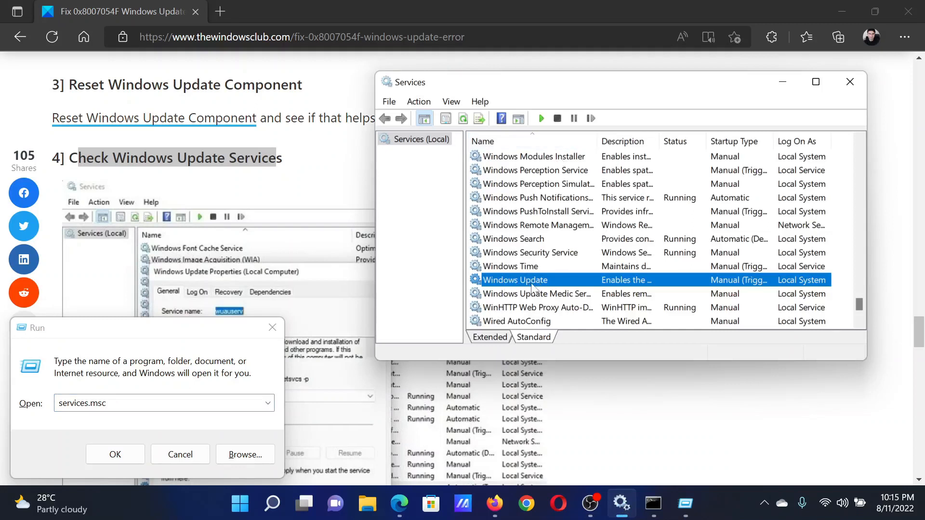
Step: Open the Windows Update service's properties from the Services list
{"action": "double_click", "coordinate": [531, 279]}
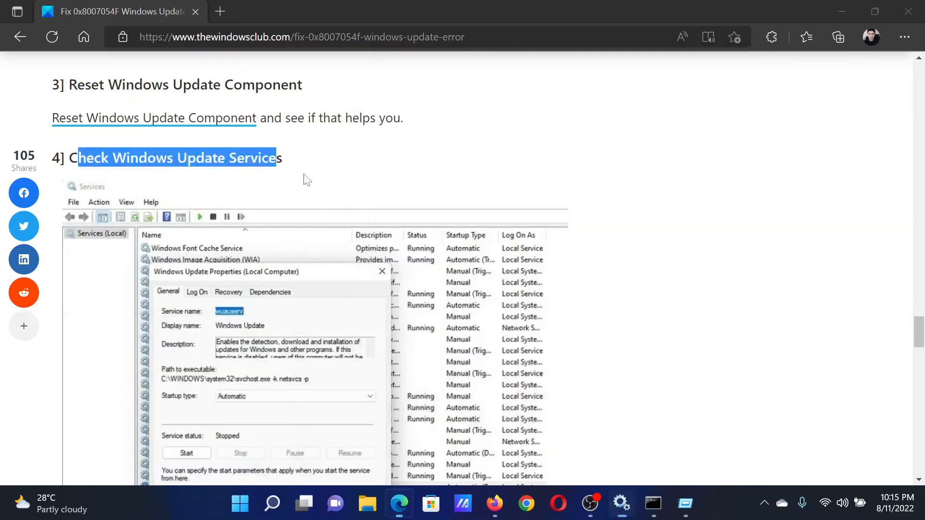
Step: Scroll past Check Windows Update Services down to the 5] Run SFC and DISM section
{"action": "scroll", "scroll_direction": "down", "scroll_amount": 3}
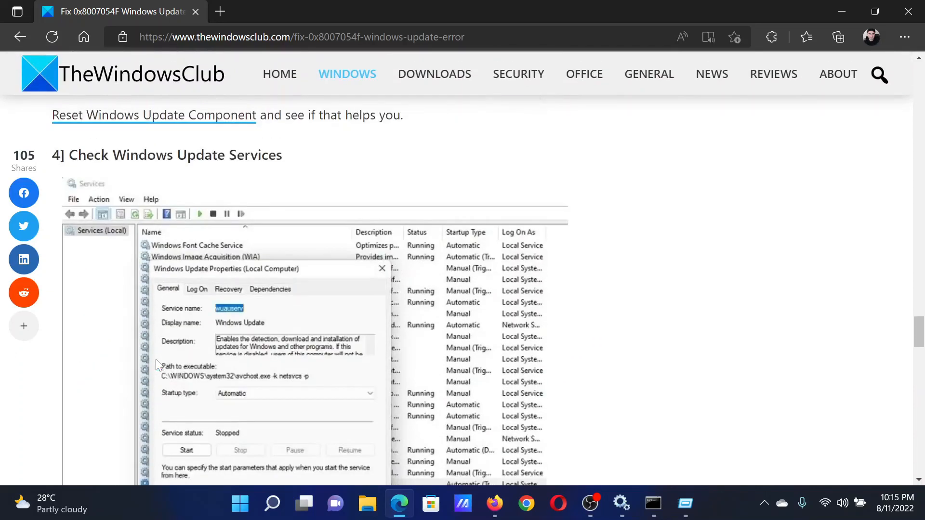
{"action": "scroll", "scroll_direction": "down", "scroll_amount": 3}
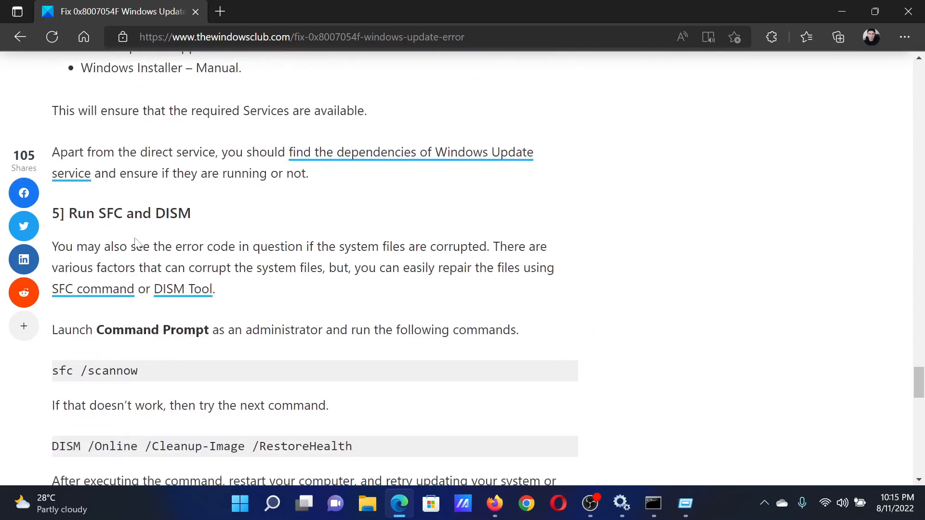
{"action": "double_click", "coordinate": [96, 213]}
{"action": "type", "text": "comm"}
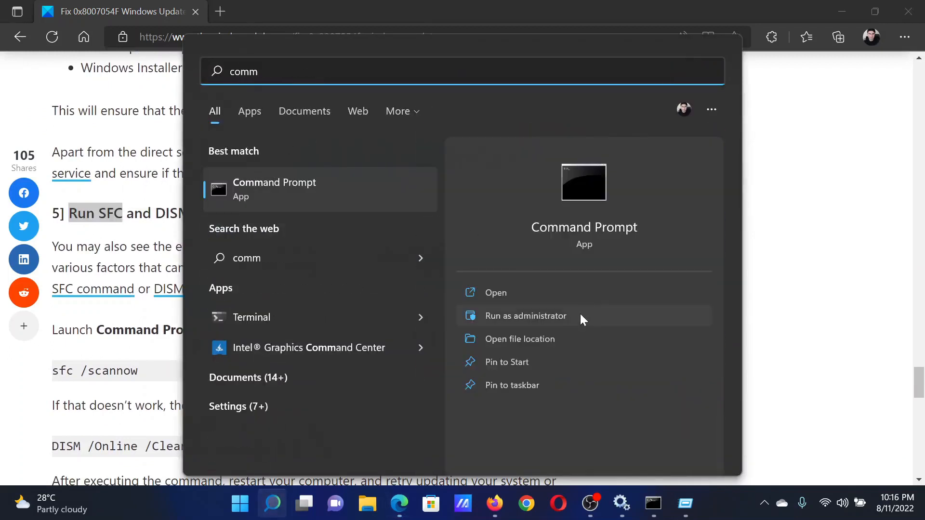
Step: Launch Command Prompt as administrator and enter sfc /scannow, then highlight the Clean Boot heading
{"action": "left_click", "coordinate": [525, 316]}
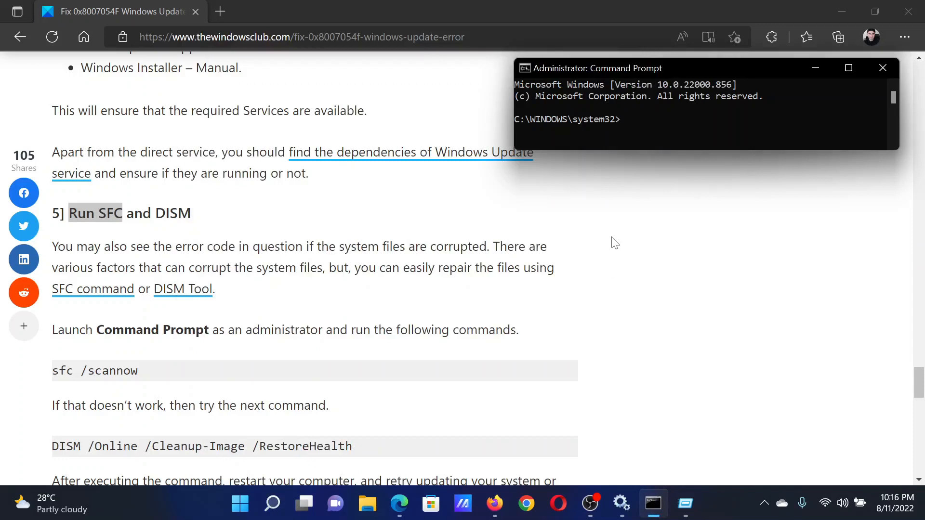
{"action": "type", "text": "s"}
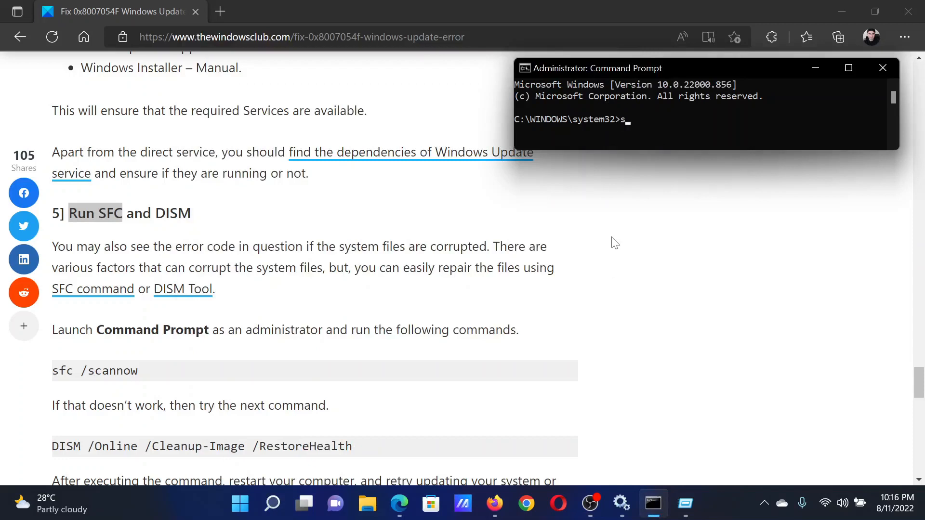
{"action": "type", "text": "fc"}
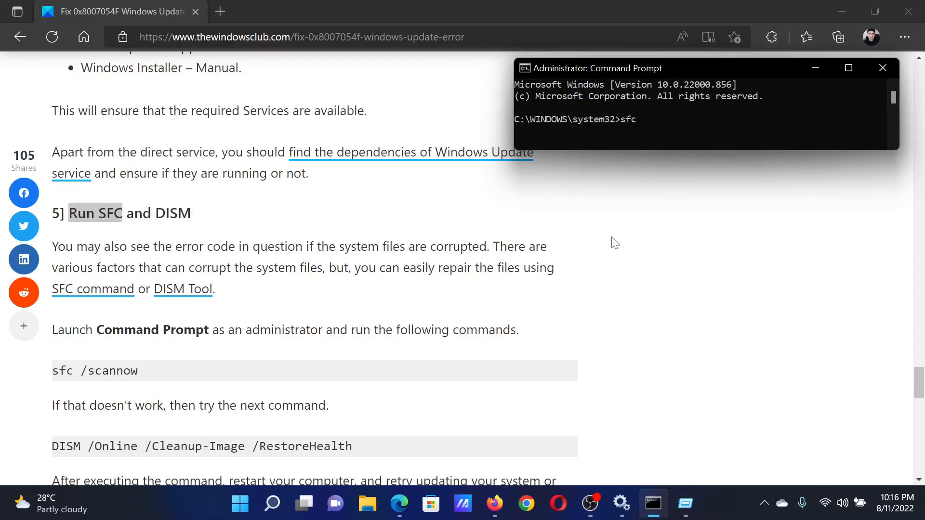
{"action": "type", "text": "/scann"}
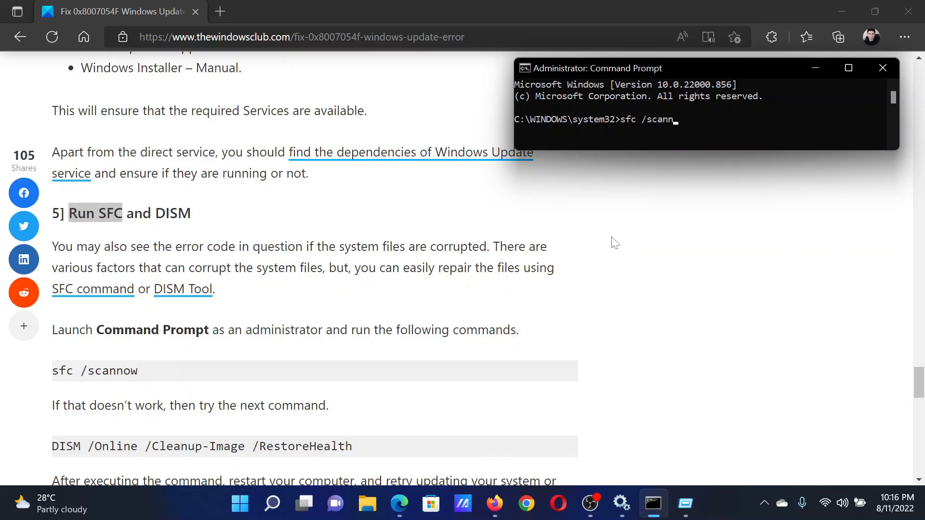
{"action": "type", "text": "ow"}
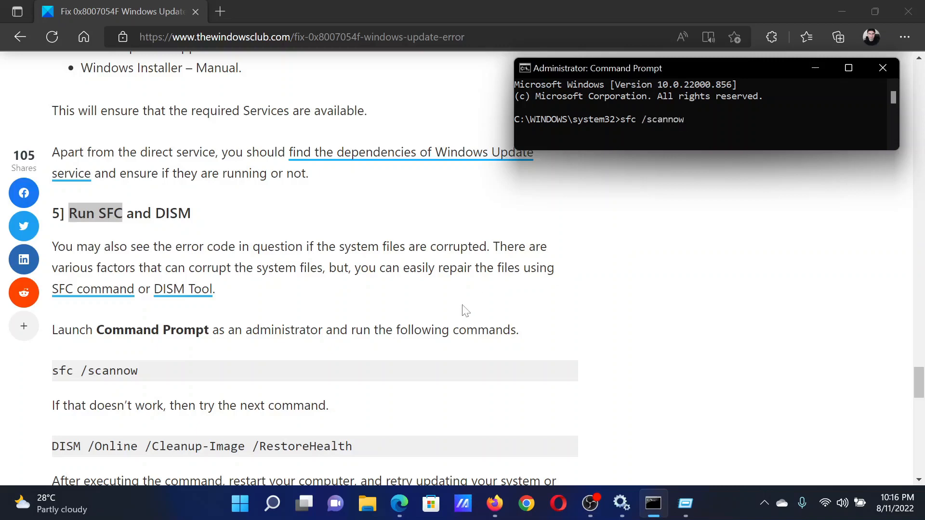
{"action": "scroll", "scroll_direction": "down", "scroll_amount": 3}
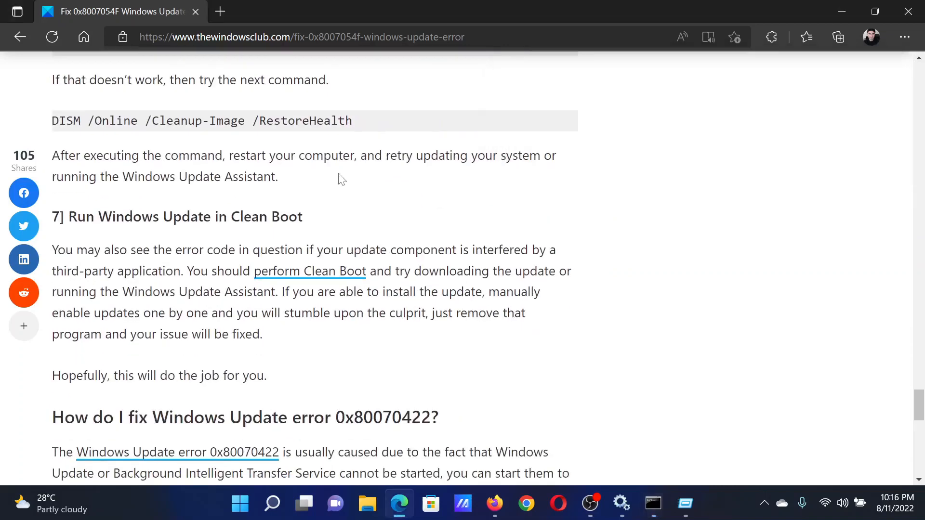
{"action": "left_click_drag", "start_coordinate": [77, 217], "coordinate": [242, 217]}
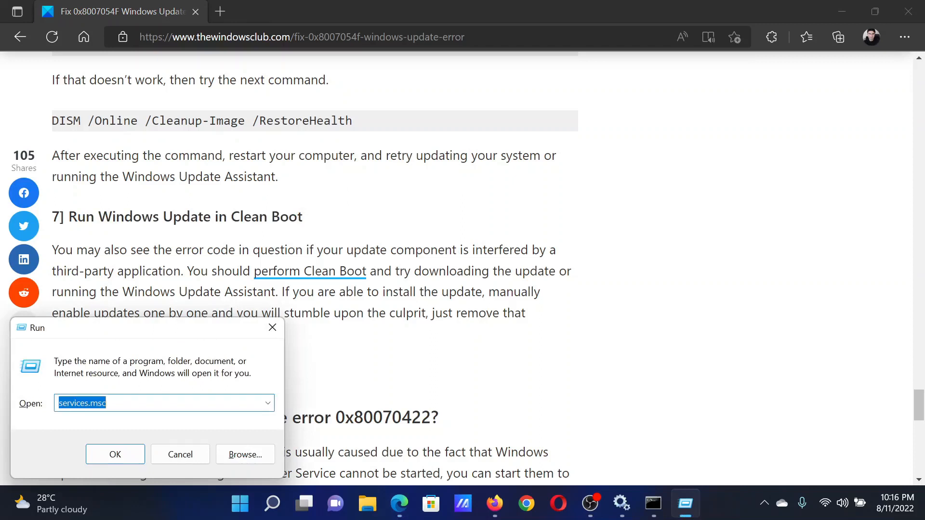
Step: Launch msconfig from search and show its Services list
{"action": "type", "text": "ms"}
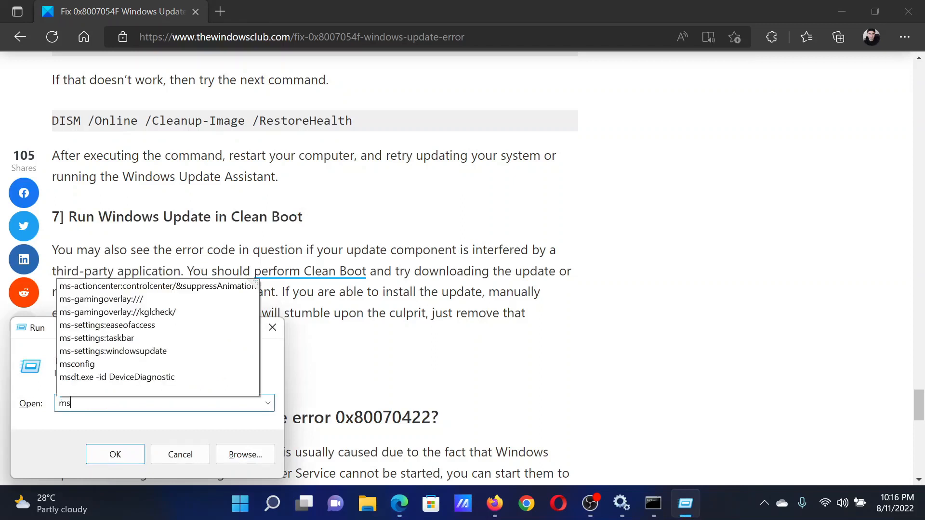
{"action": "type", "text": "config"}
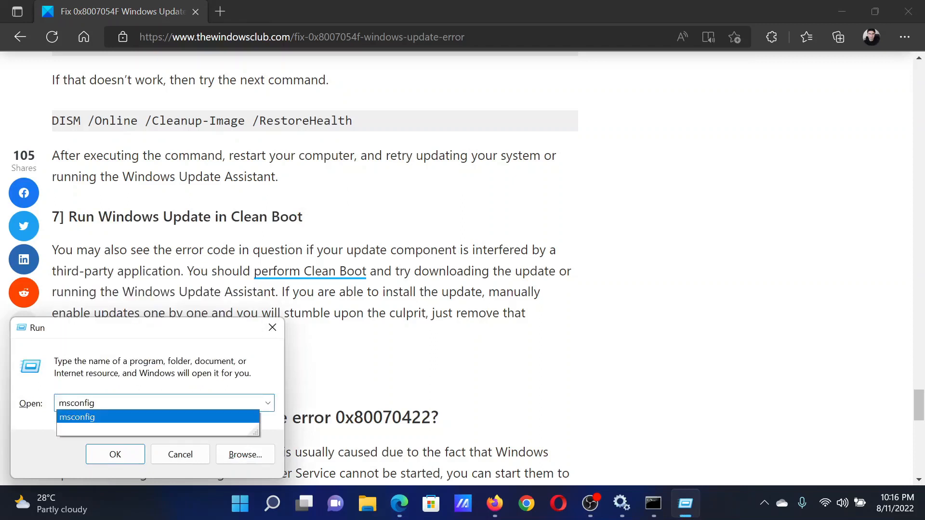
{"action": "left_click", "coordinate": [115, 454]}
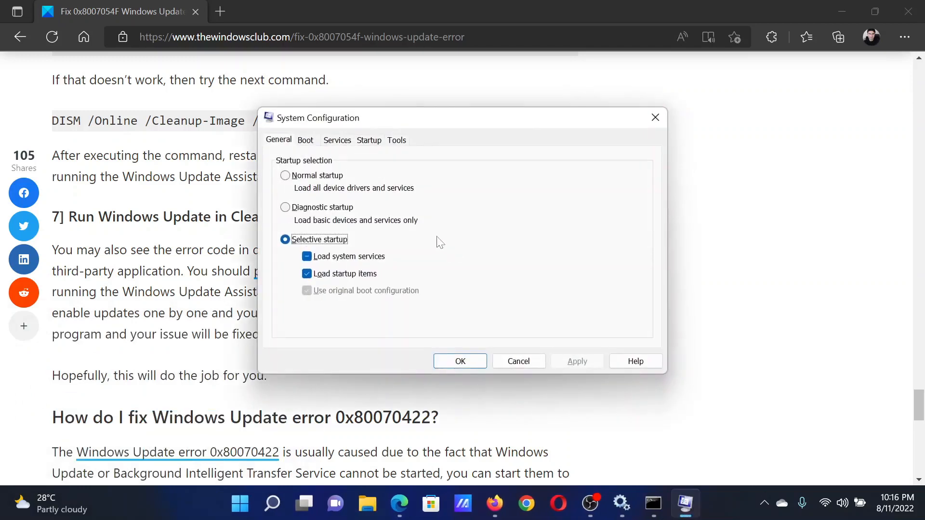
{"action": "mouse_move", "coordinate": [375, 228]}
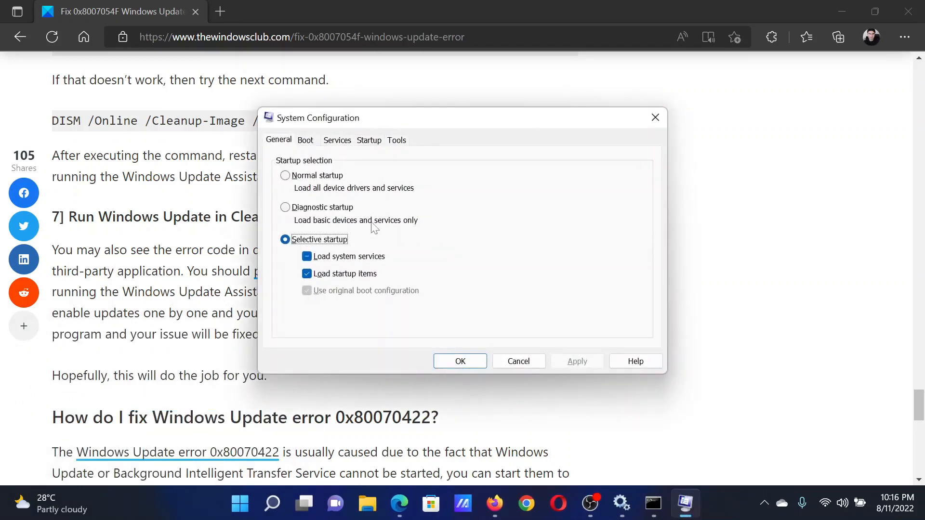
{"action": "left_click", "coordinate": [338, 140]}
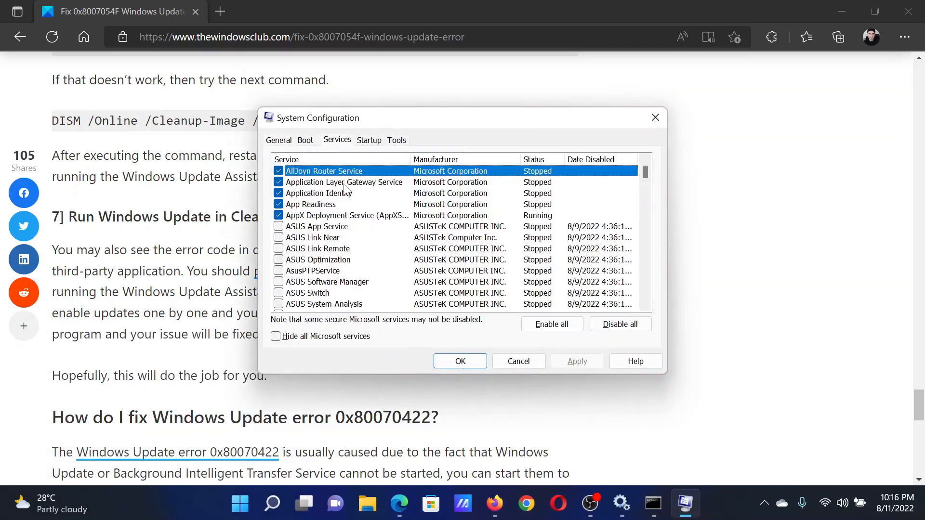
Step: Hide Microsoft services, disable all remaining services, apply and exit without restarting
{"action": "left_click", "coordinate": [274, 336]}
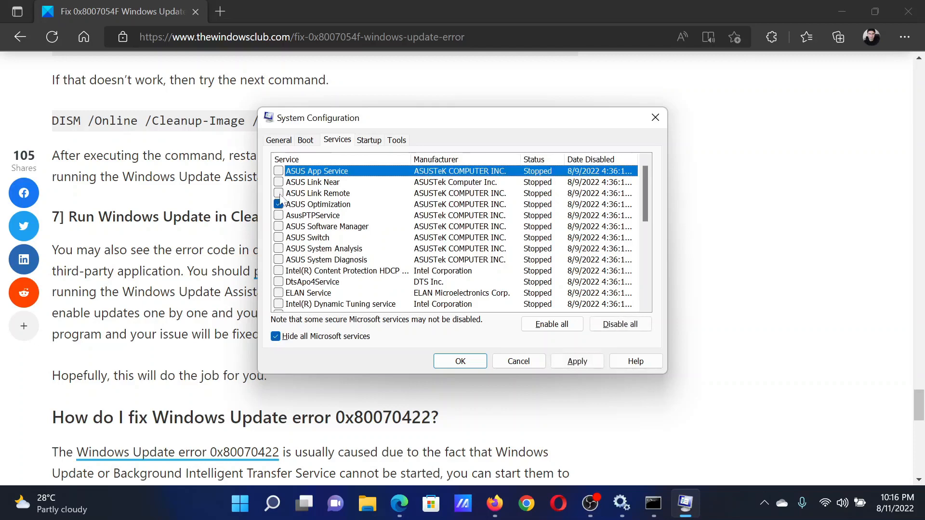
{"action": "left_click", "coordinate": [576, 361]}
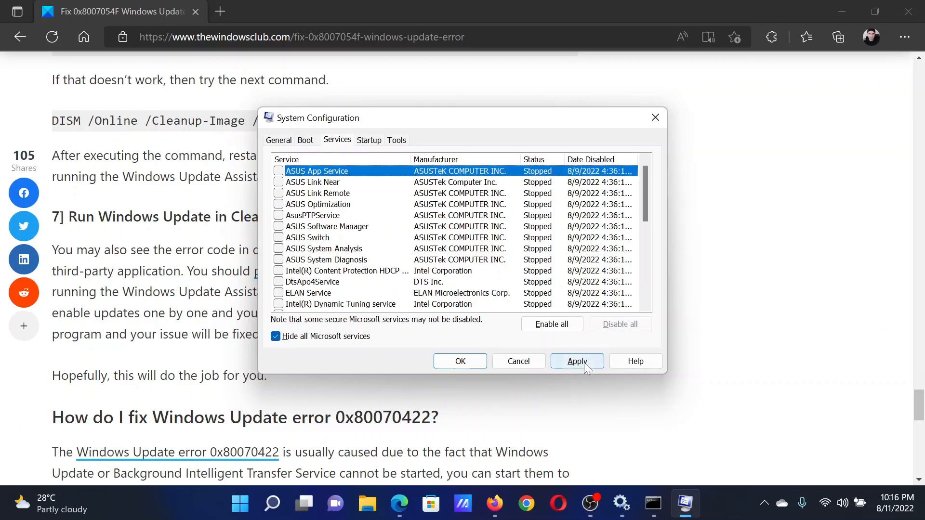
{"action": "left_click", "coordinate": [576, 361]}
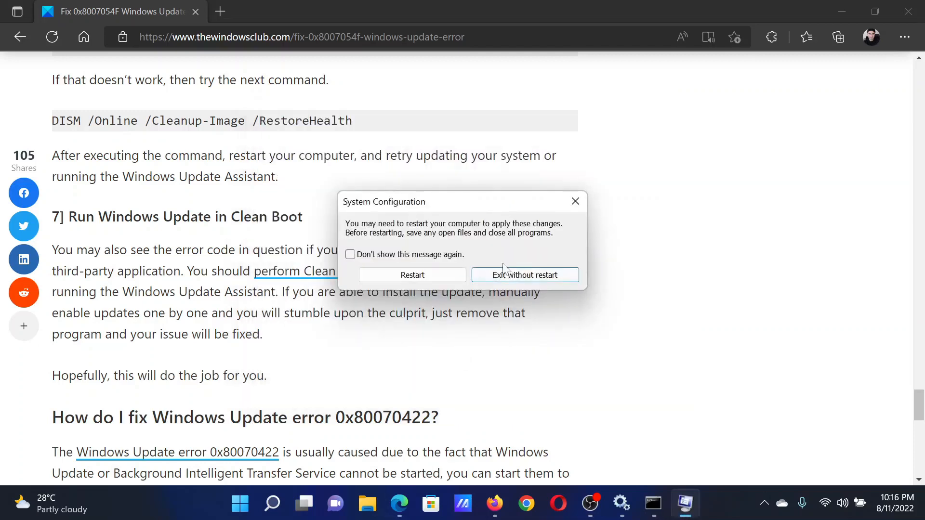
{"action": "mouse_move", "coordinate": [536, 217]}
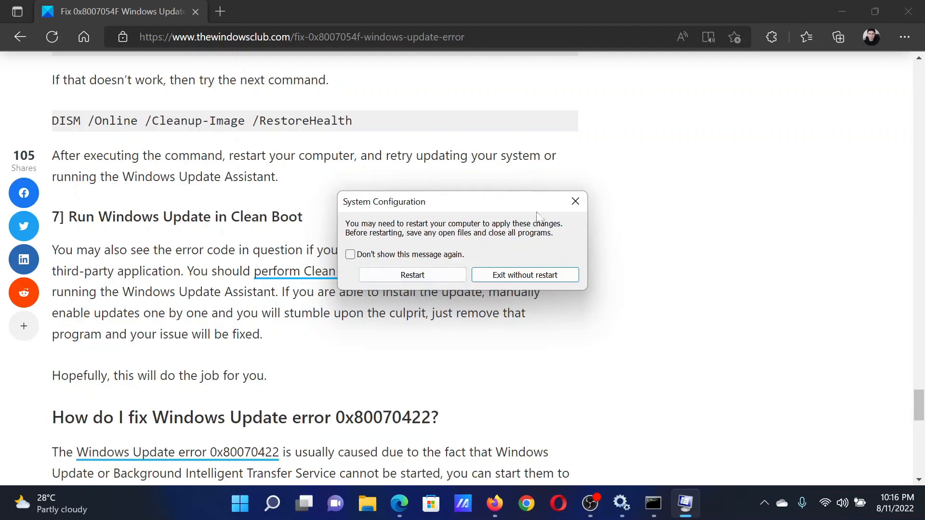
{"action": "left_click", "coordinate": [524, 275]}
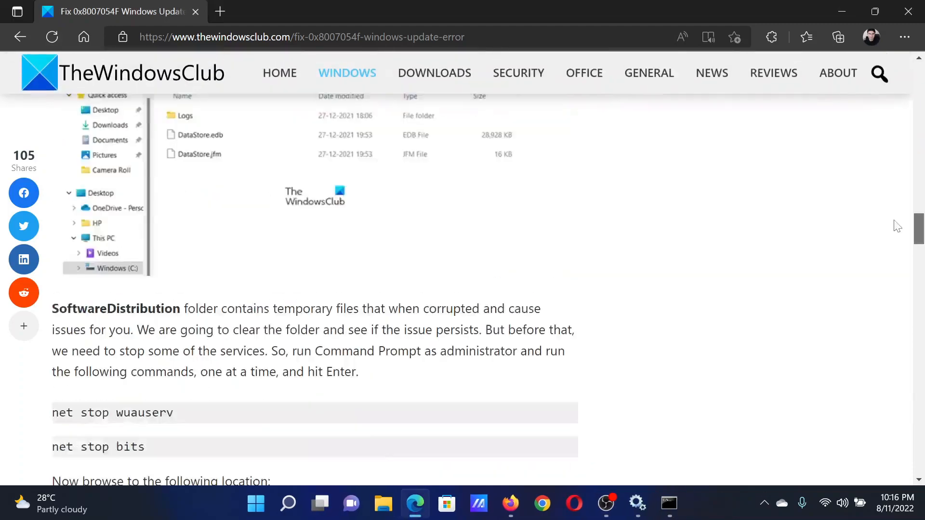